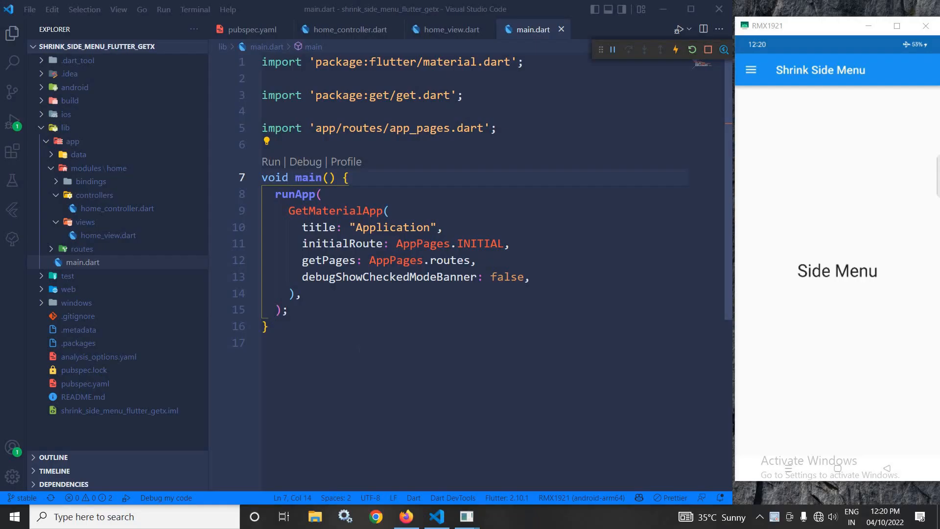
pyautogui.moveTo(845, 144)
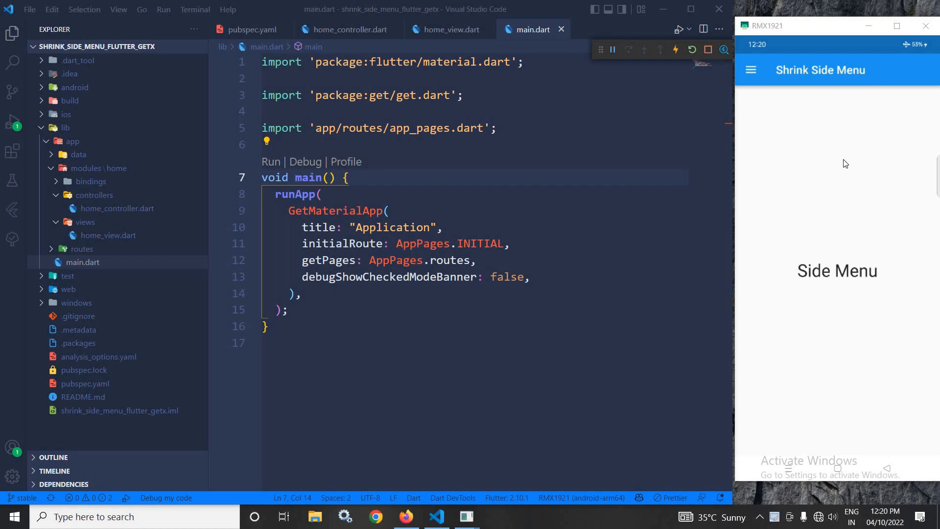
pyautogui.moveTo(773, 94)
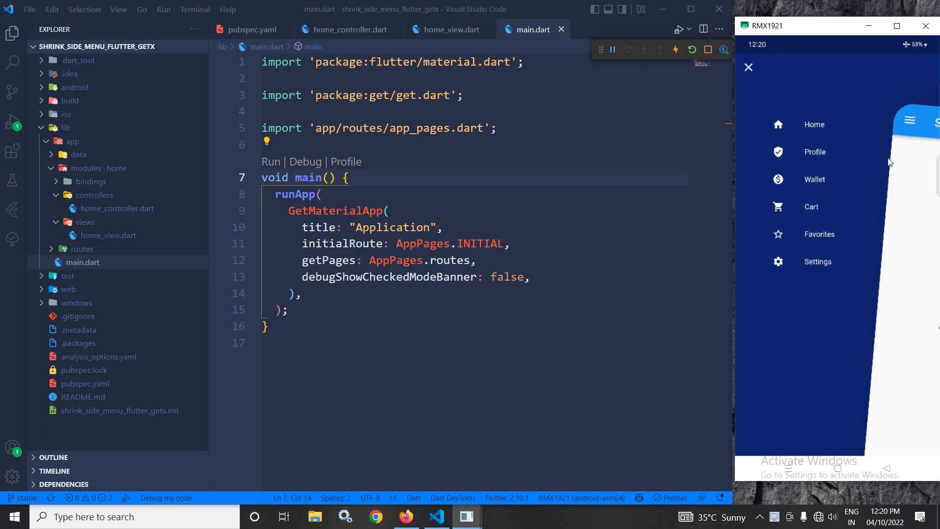
pyautogui.moveTo(212, 78)
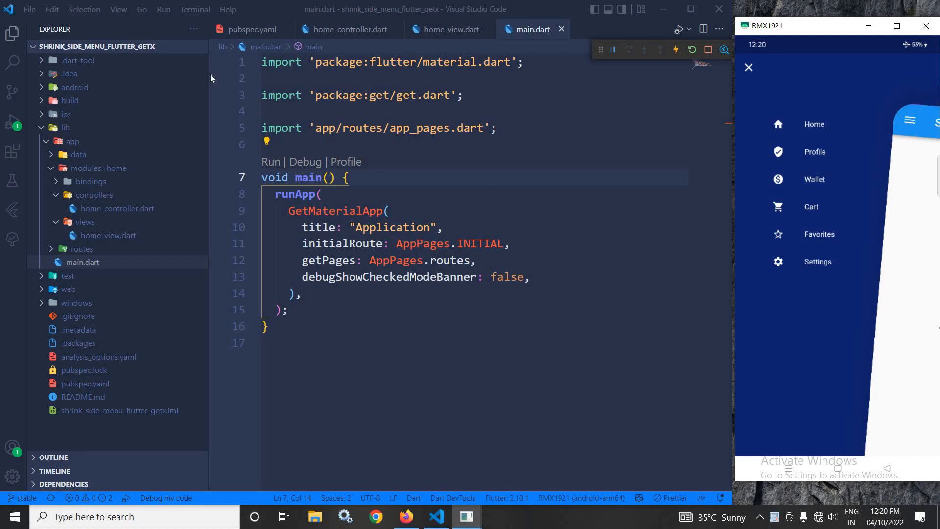
pyautogui.moveTo(72, 83)
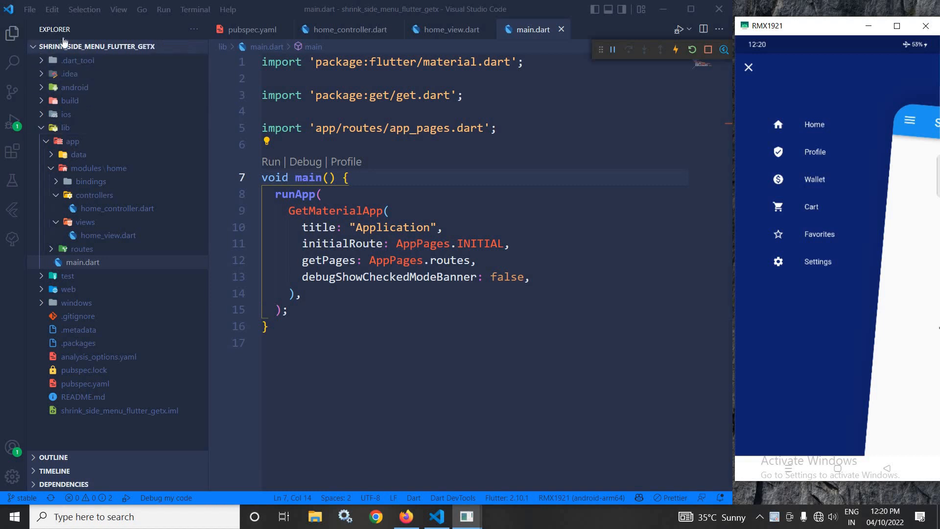
# Show pubspec.yaml with the shrink_sidemenu entry under dependencies.
pyautogui.click(252, 29)
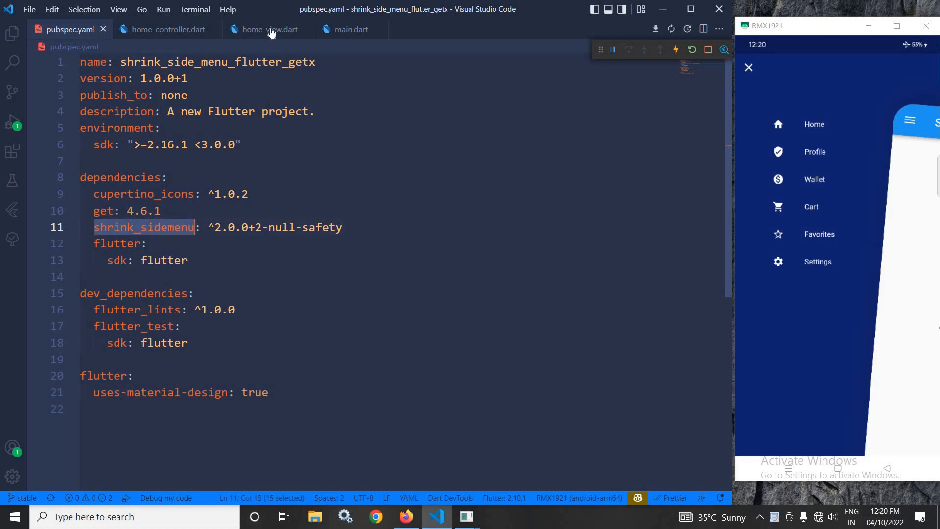
# In home_view.dart, browse SideMenuType suggestions but keep slideNRotate, and close the app's menu.
pyautogui.click(265, 29)
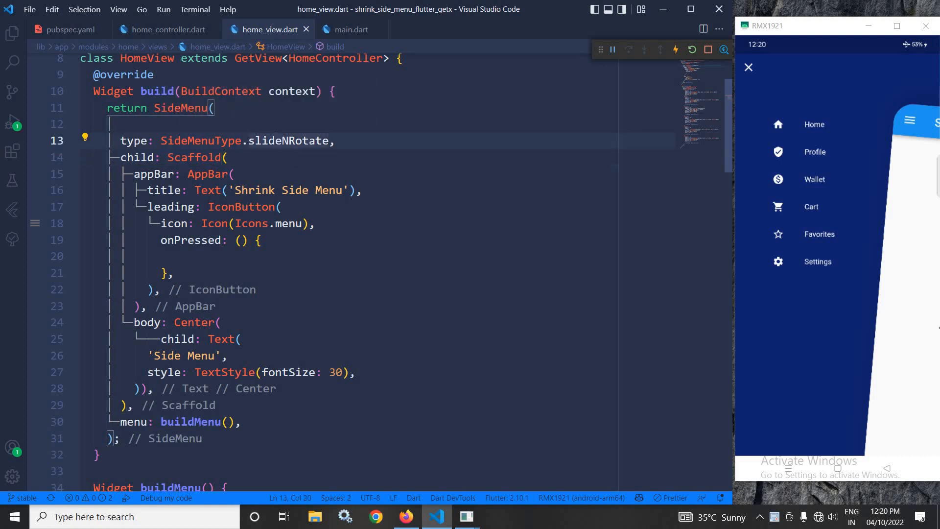
pyautogui.press('Backspace')
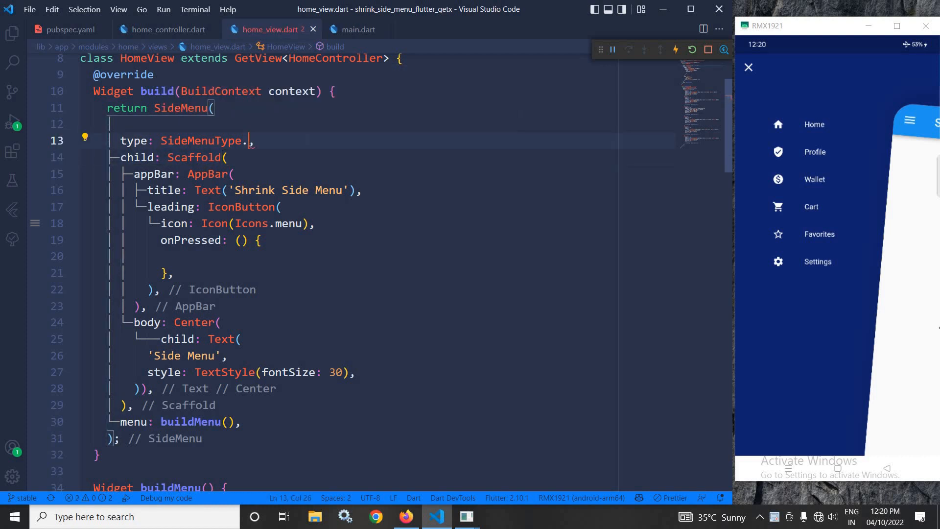
pyautogui.write('.')
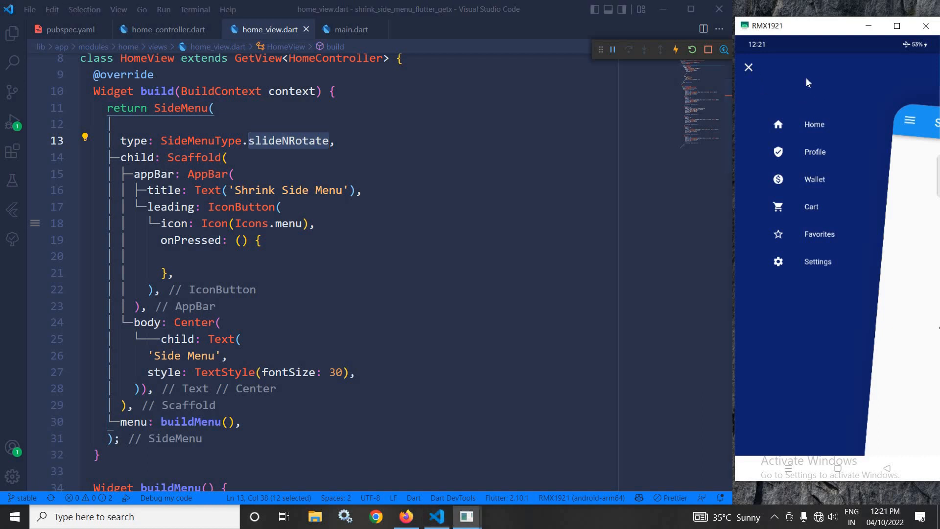
pyautogui.click(747, 67)
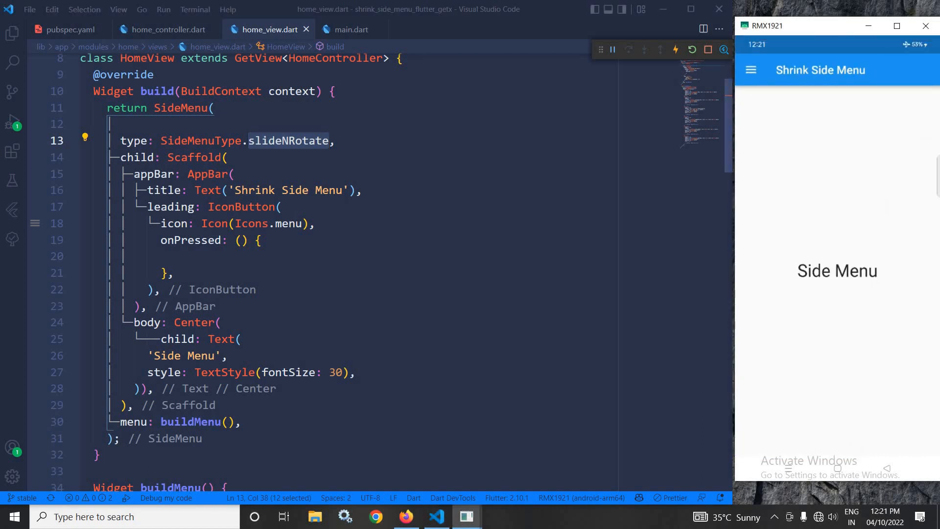
pyautogui.scroll(-3)
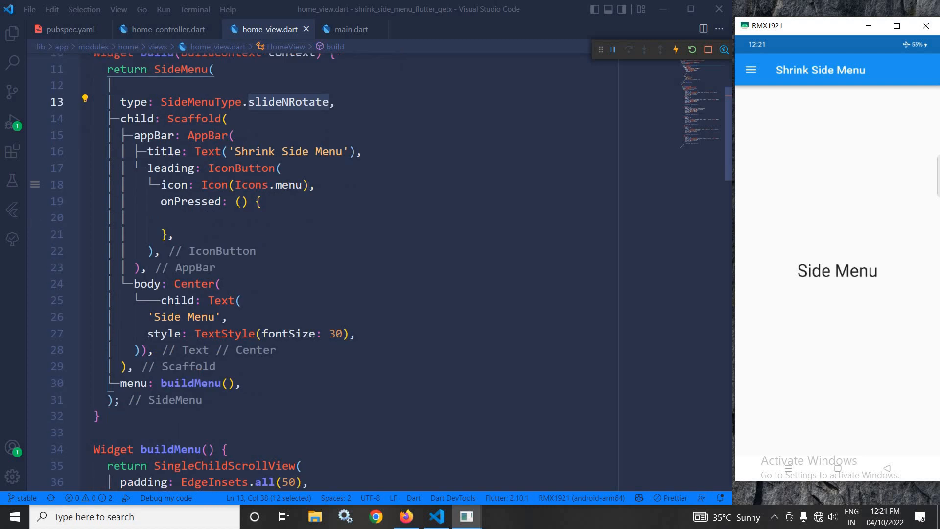
pyautogui.moveTo(769, 75)
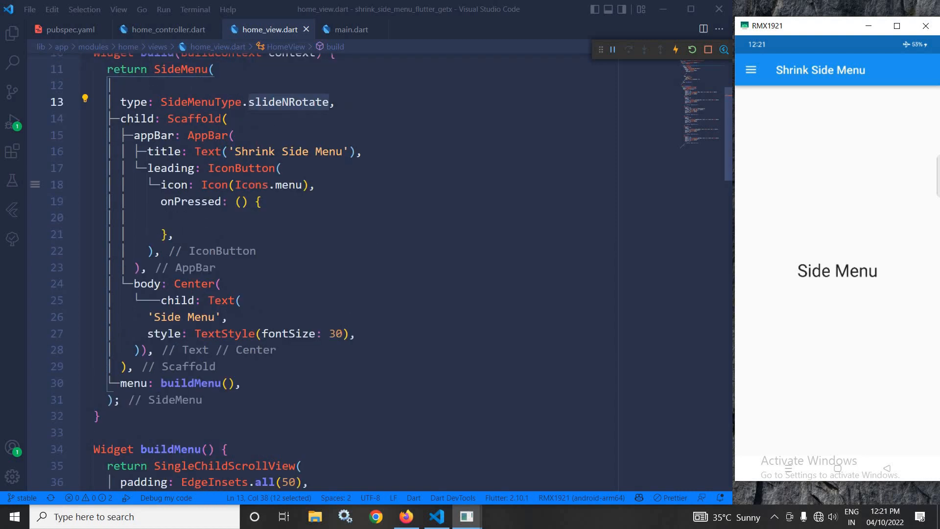
pyautogui.scroll(-3)
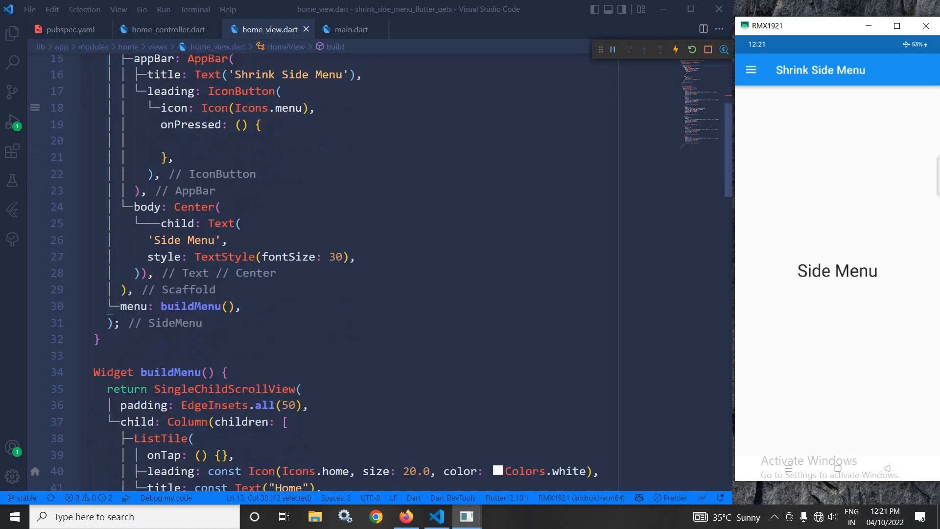
pyautogui.scroll(-3)
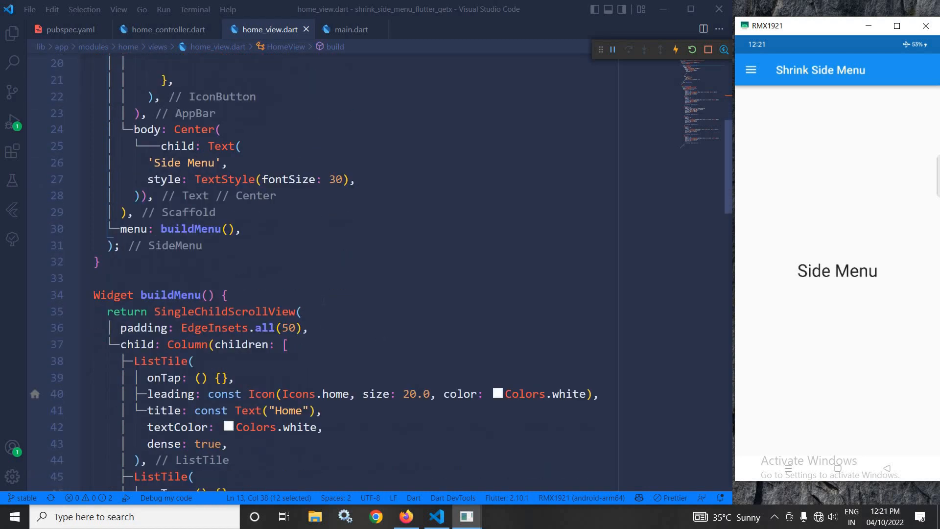
pyautogui.scroll(-3)
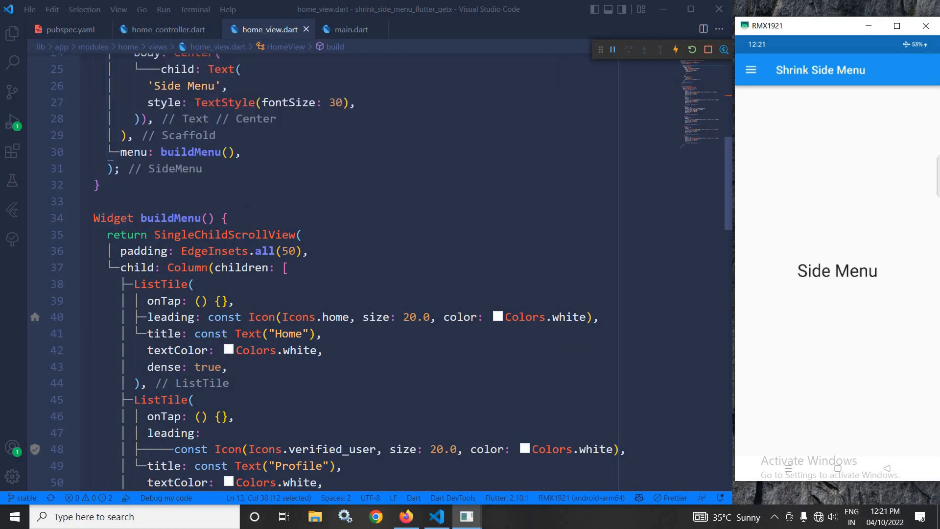
pyautogui.doubleClick(225, 235)
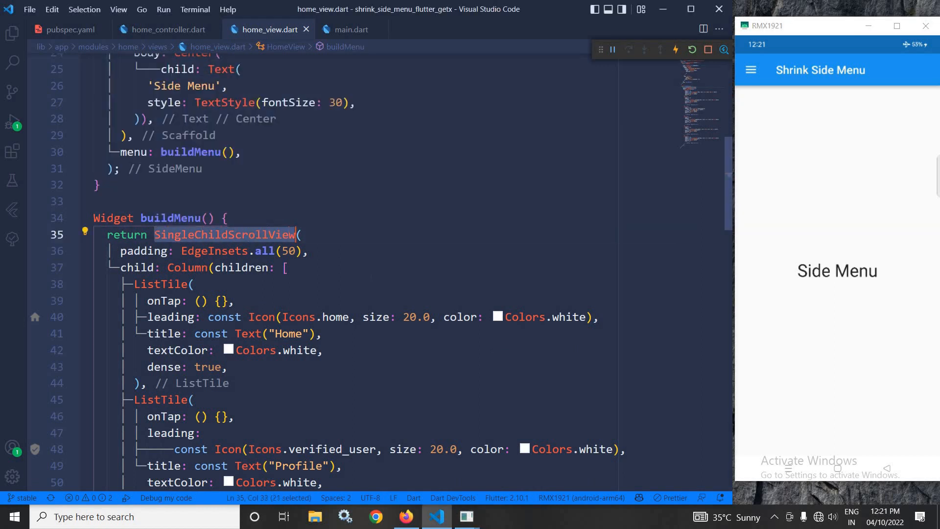
pyautogui.scroll(-3)
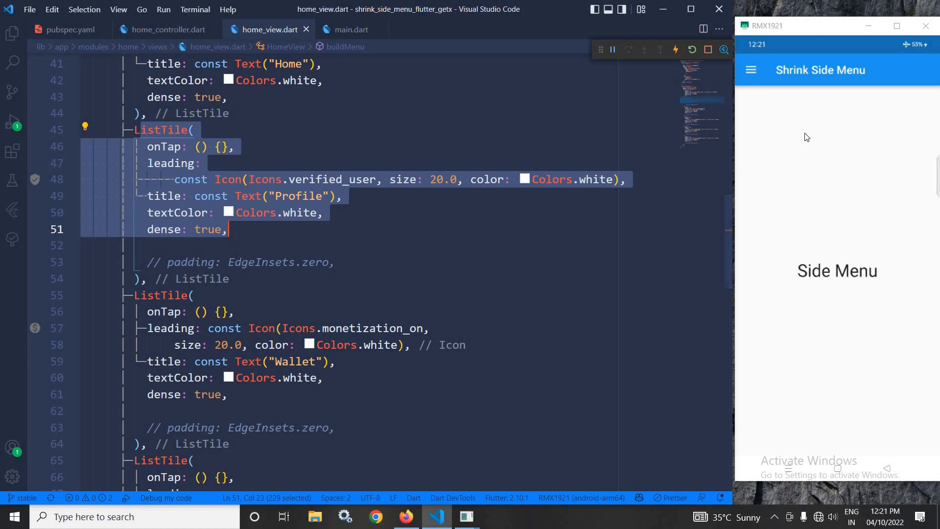
pyautogui.click(751, 69)
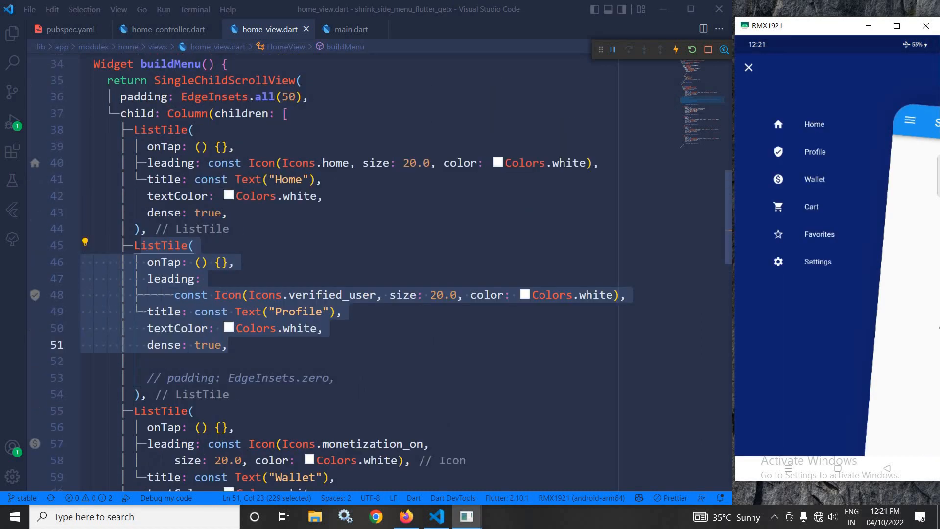
pyautogui.scroll(-3)
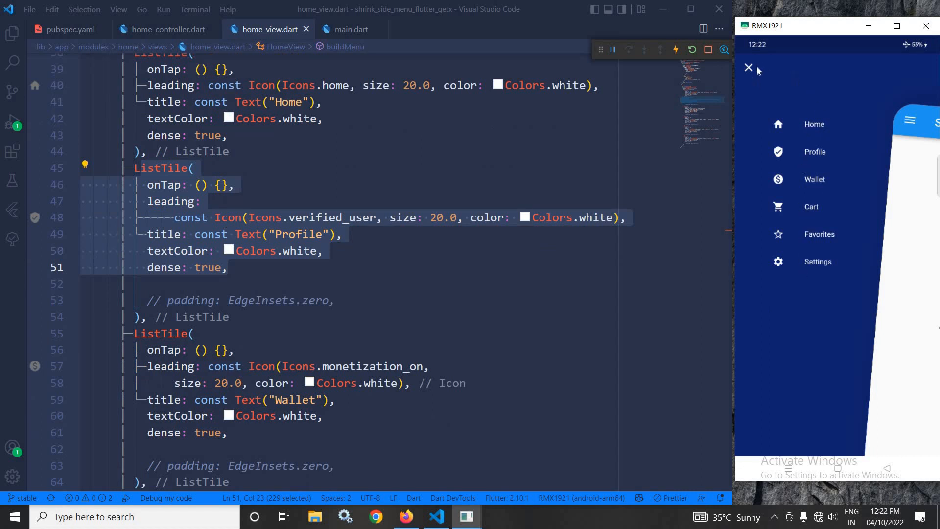
pyautogui.click(748, 67)
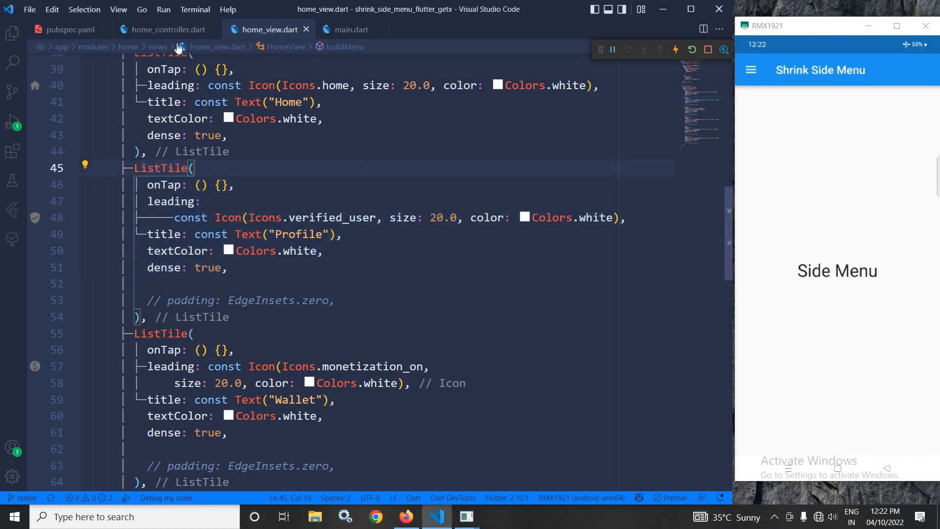
# Declare final GlobalKey<SideMenuState> sideMenuKey in home_controller.dart.
pyautogui.click(166, 29)
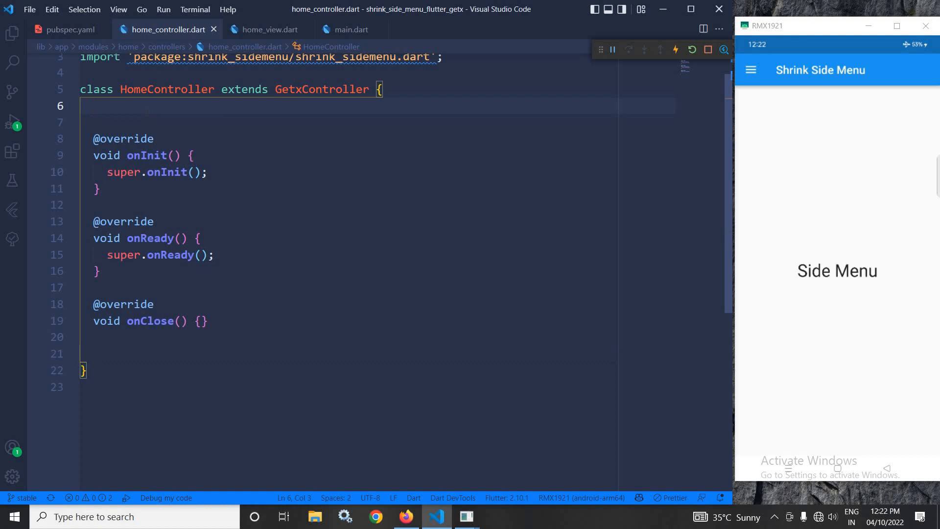
pyautogui.write('final')
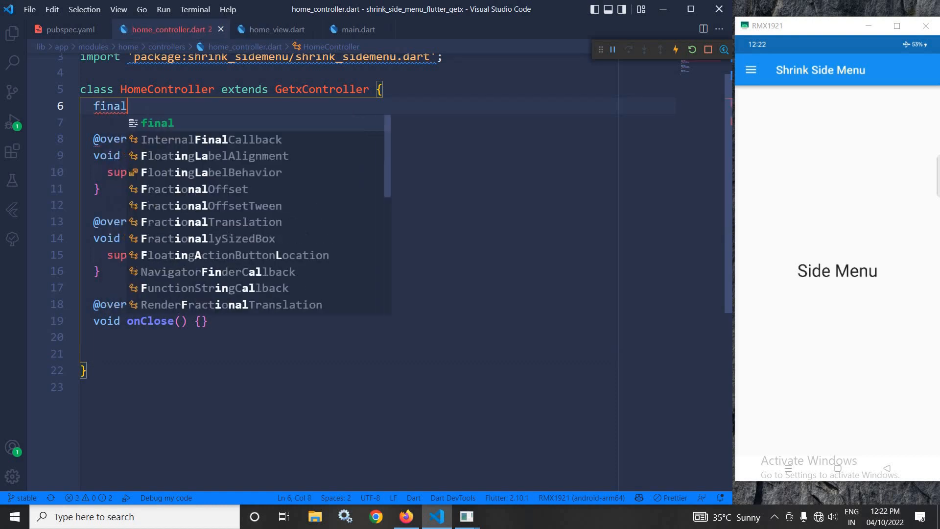
pyautogui.write('GlobalKey<')
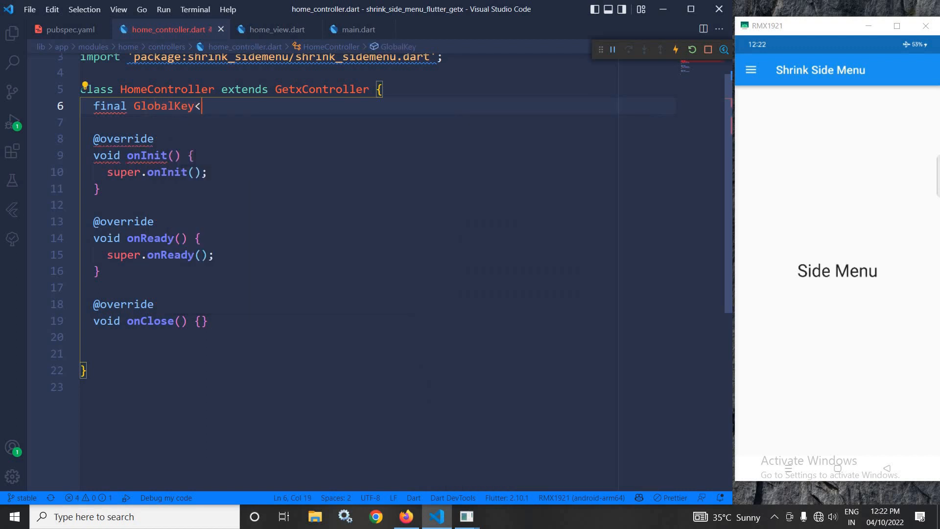
pyautogui.write('SideMenuState')
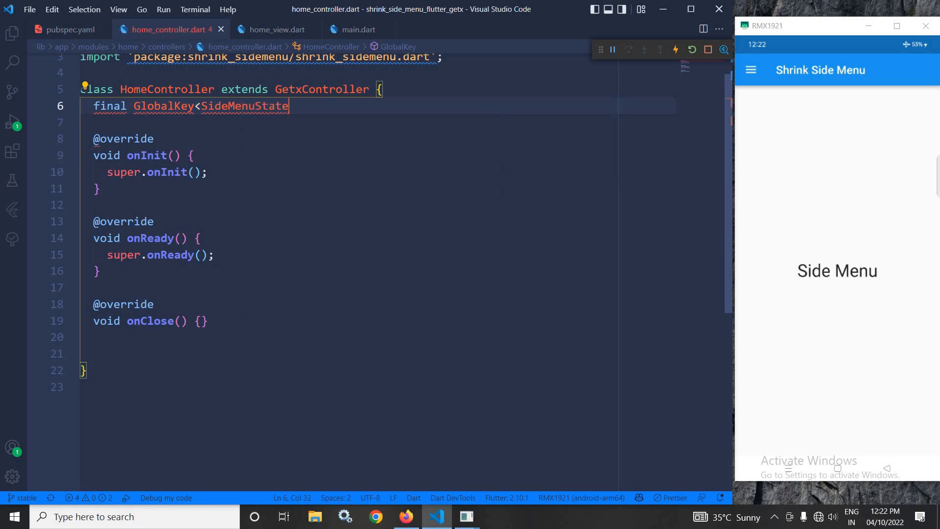
pyautogui.write('>s')
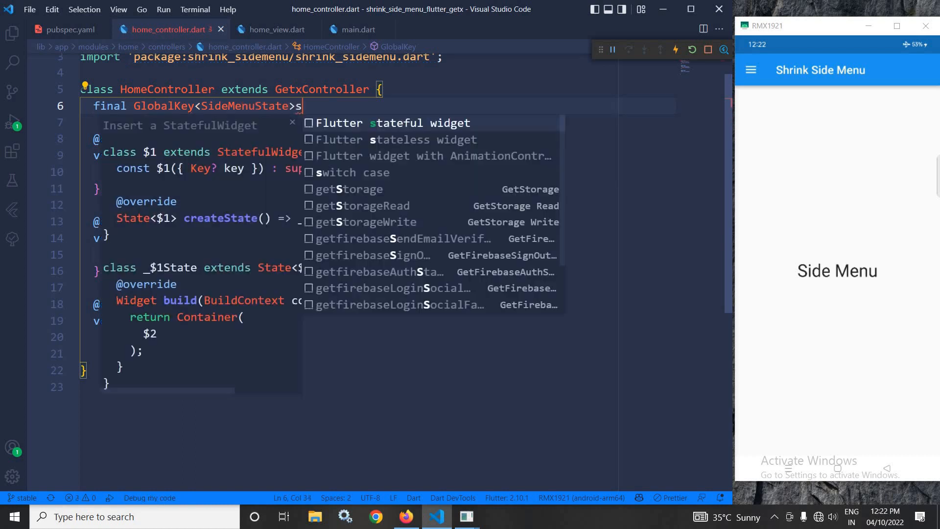
pyautogui.write('ideMen')
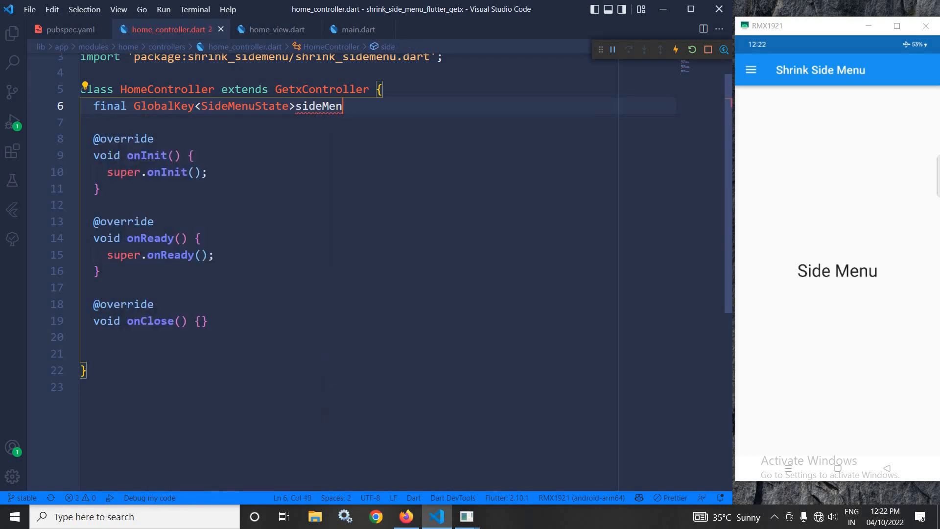
pyautogui.write('uKey')
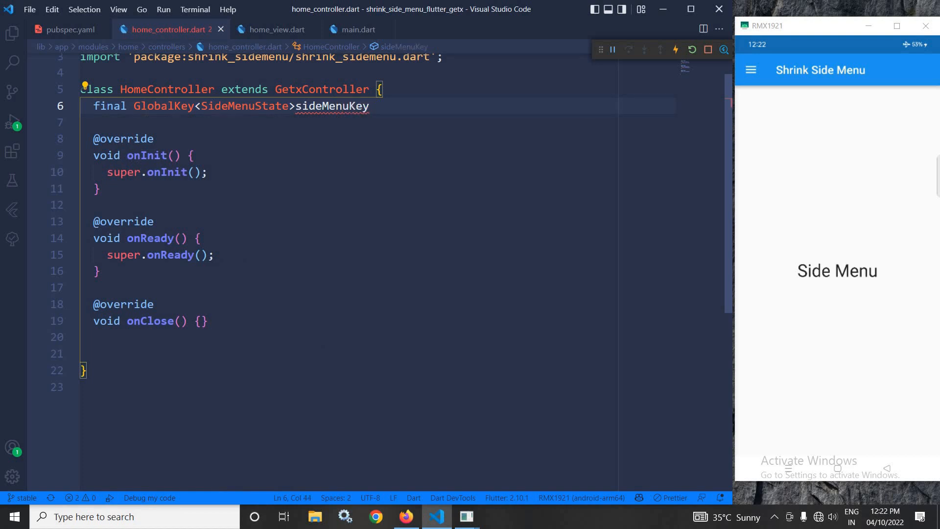
# Initialise sideMenuKey with GlobalKey<SideMenuState>(), reusing the SideMenuState type name.
pyautogui.write('=G')
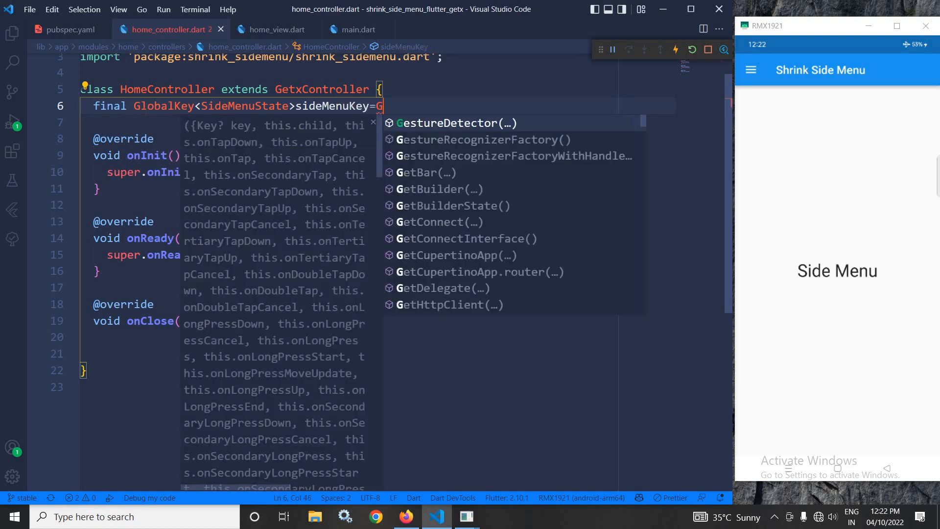
pyautogui.write('lbal')
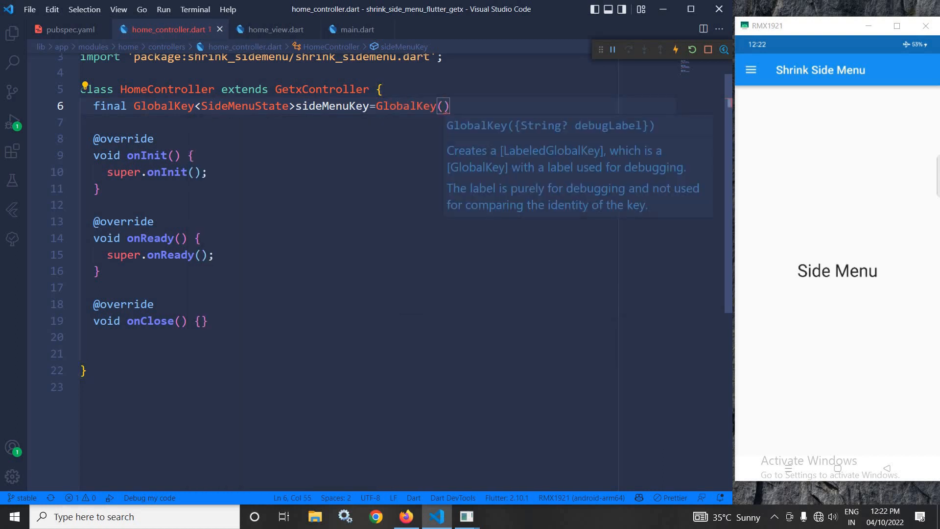
pyautogui.write('<>')
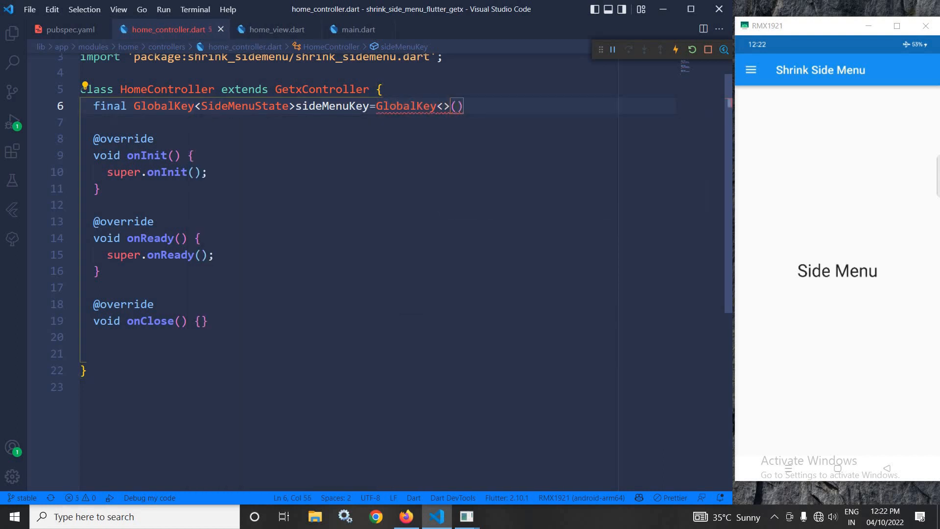
pyautogui.doubleClick(244, 106)
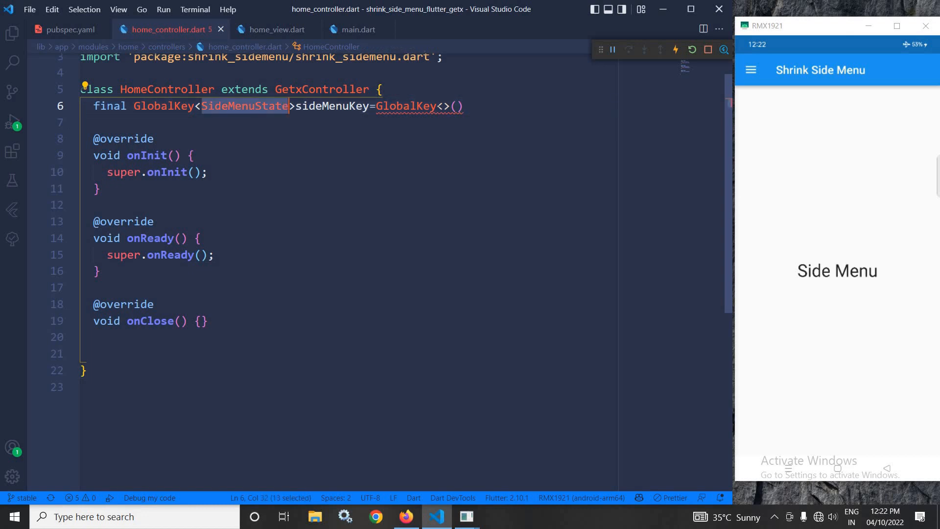
pyautogui.write('SideMenuState')
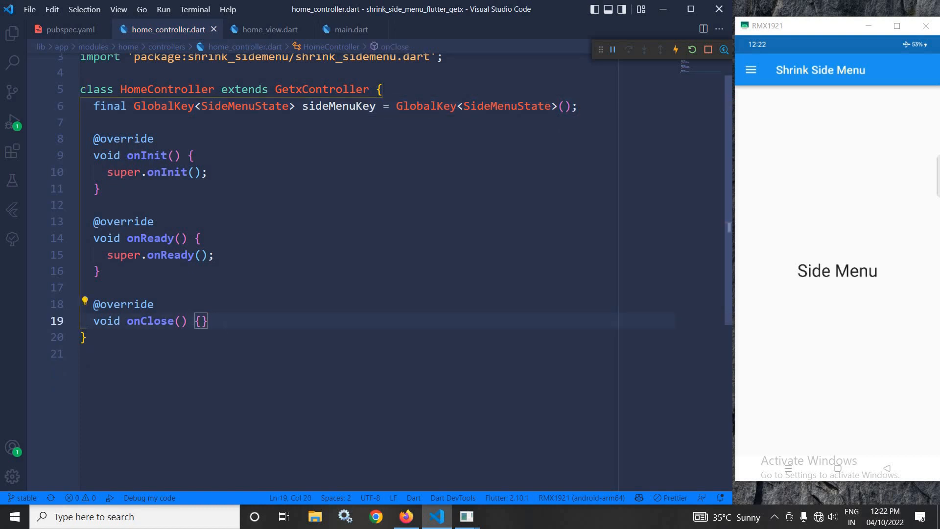
# Add a void openCloseSideMenu() method below onClose.
pyautogui.press('Enter')
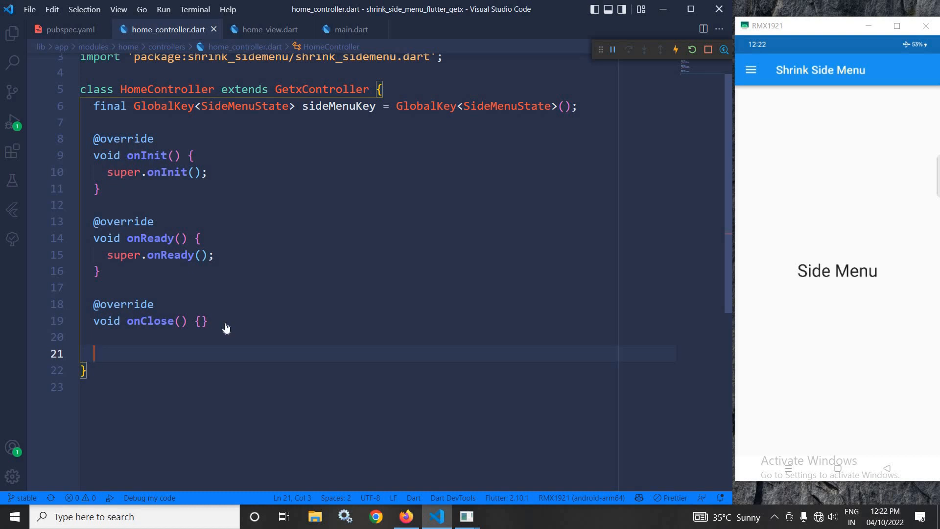
pyautogui.write('void op')
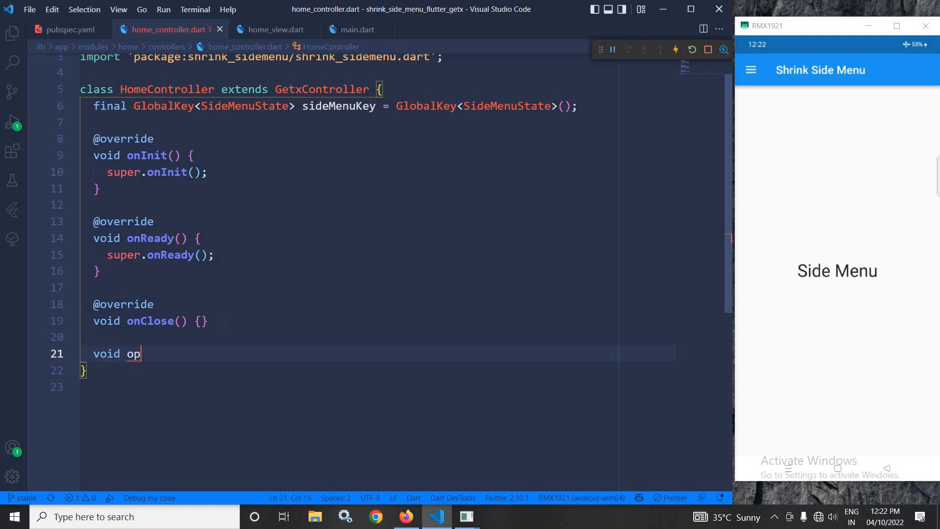
pyautogui.write('enCloseSi')
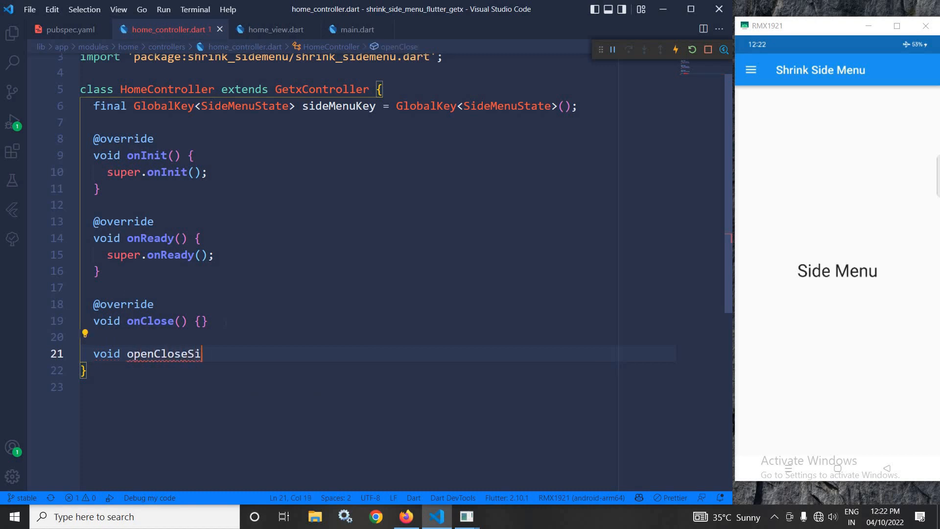
pyautogui.write('deMenu(')
pyautogui.write('{')
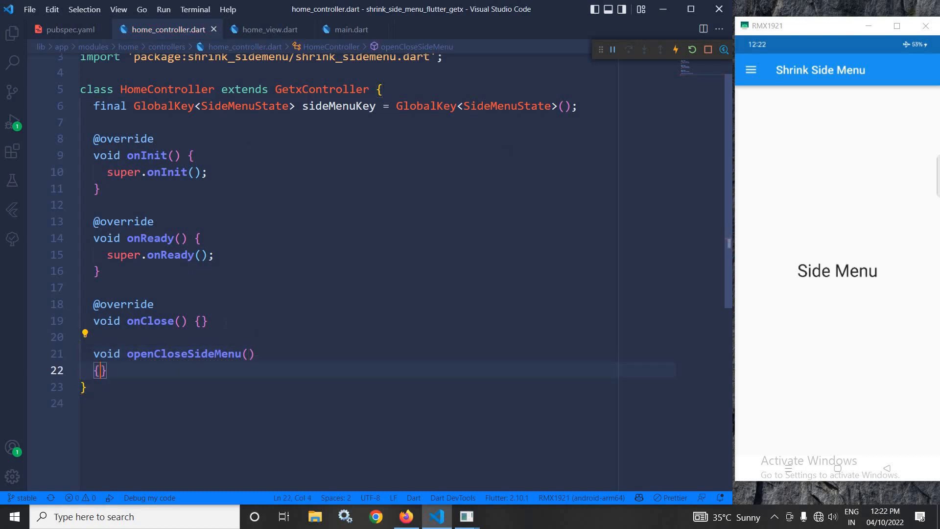
# Make it call closeSideMenu() when sideMenuKey.currentState!.isOpened is true.
pyautogui.write('if(')
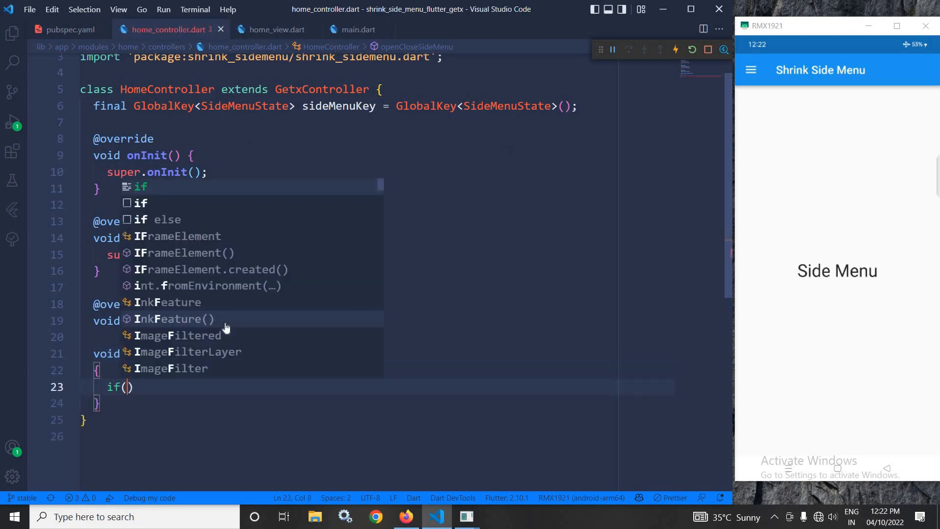
pyautogui.write('side')
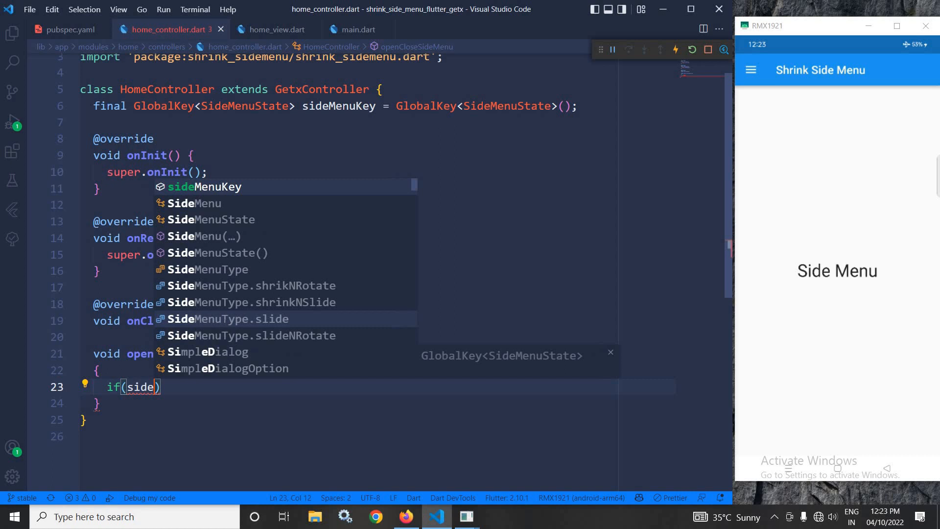
pyautogui.write('MenuKey.')
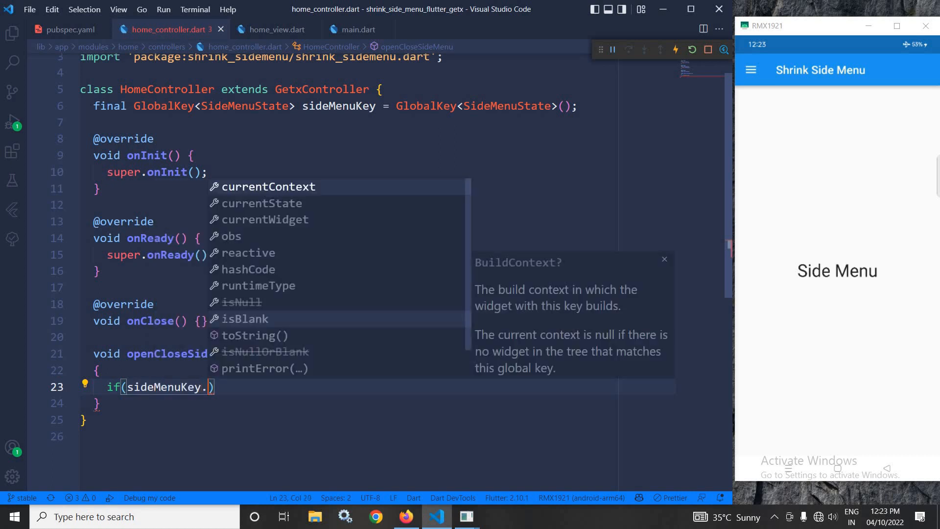
pyautogui.click(261, 203)
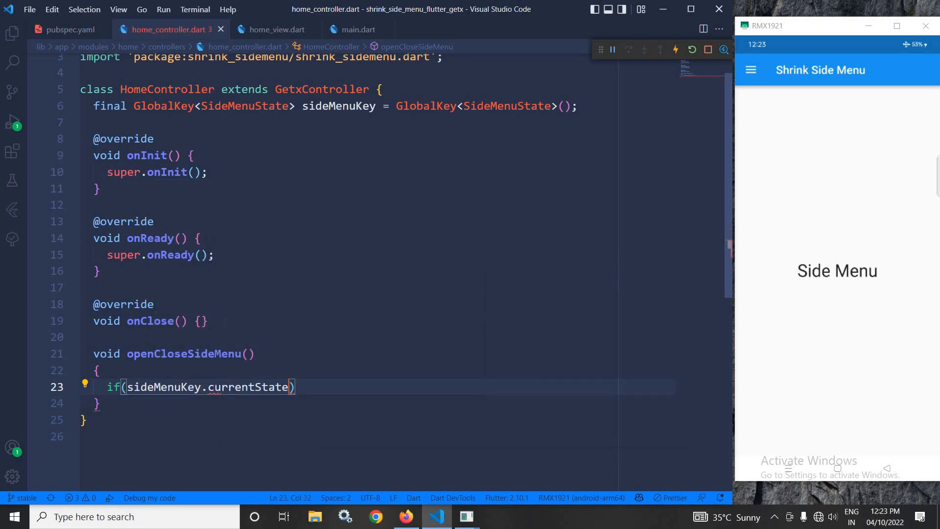
pyautogui.write('!.isOpened')
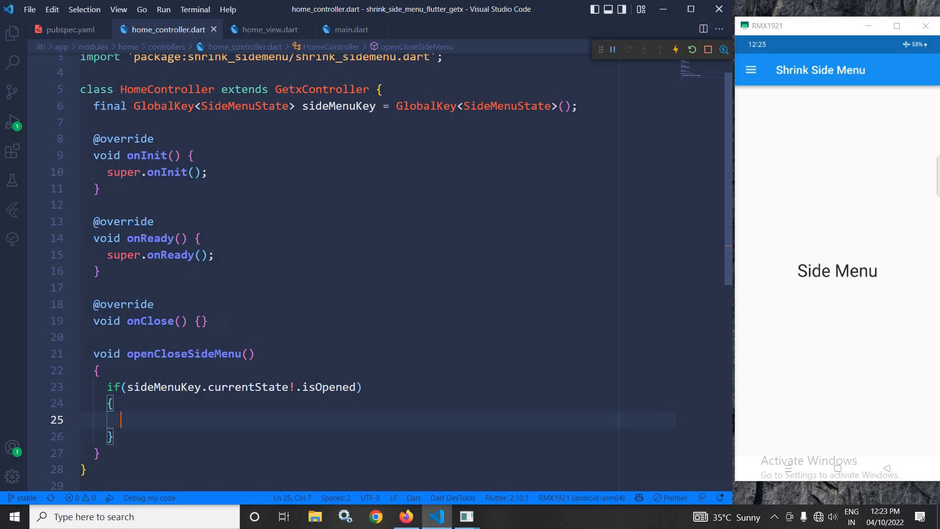
pyautogui.write('sideMenuKey.currentState')
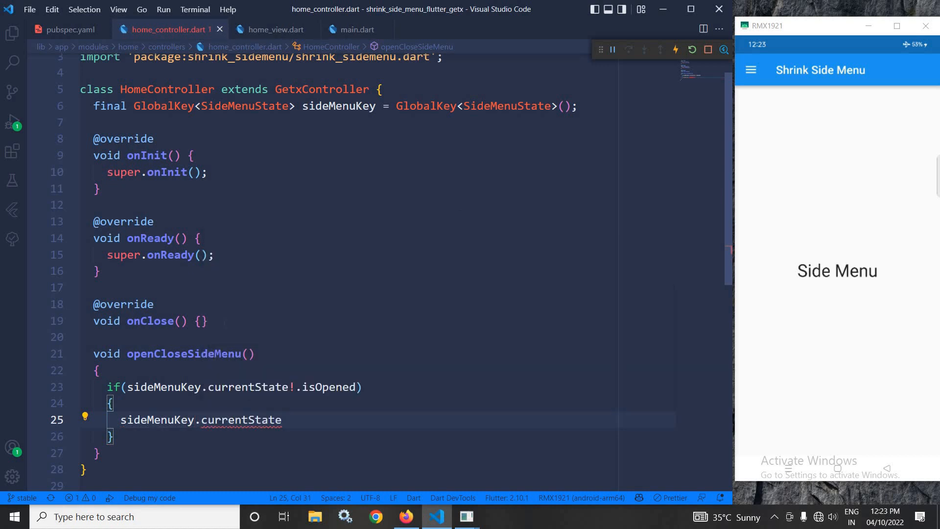
pyautogui.write('!.closeSideMenu();')
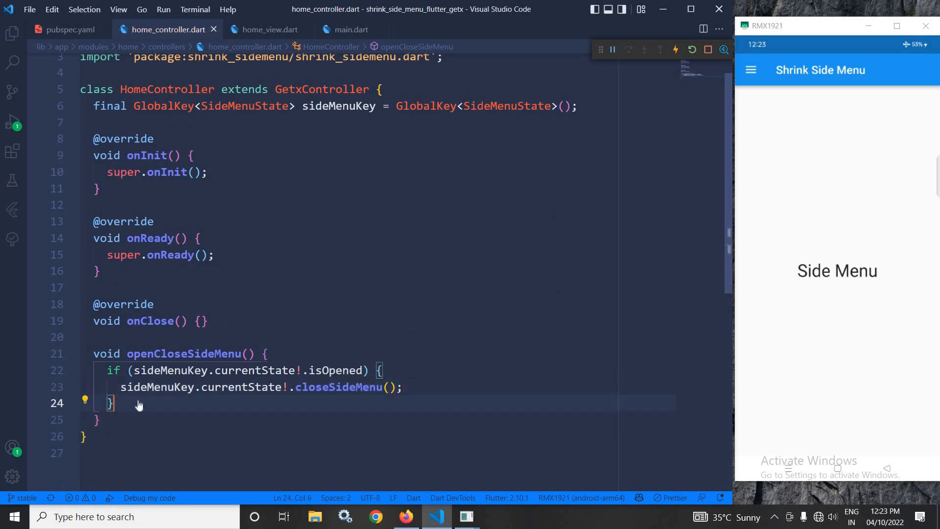
# Add an else branch calling sideMenuKey.currentState!.openSideMenu(), then return to home_view.dart.
pyautogui.write('else')
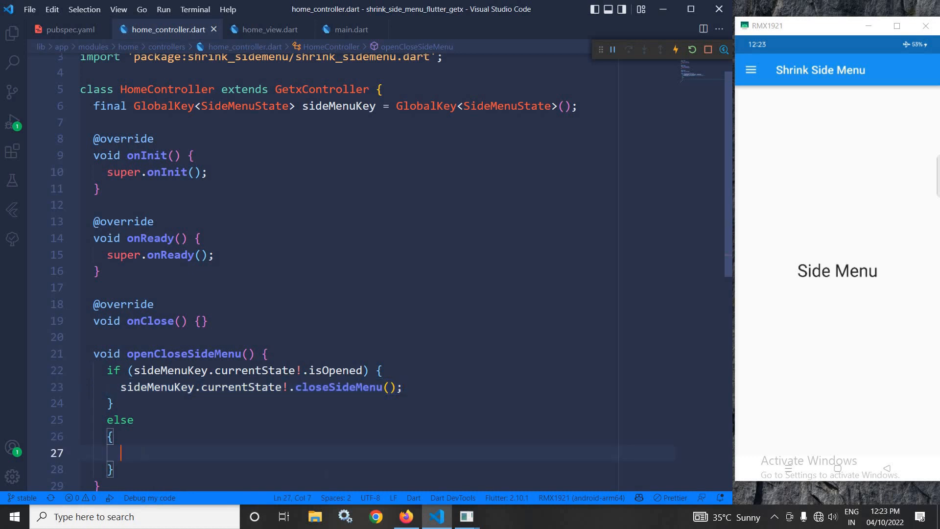
pyautogui.write('sideMenuKey.currentState!.closeSideMenu();')
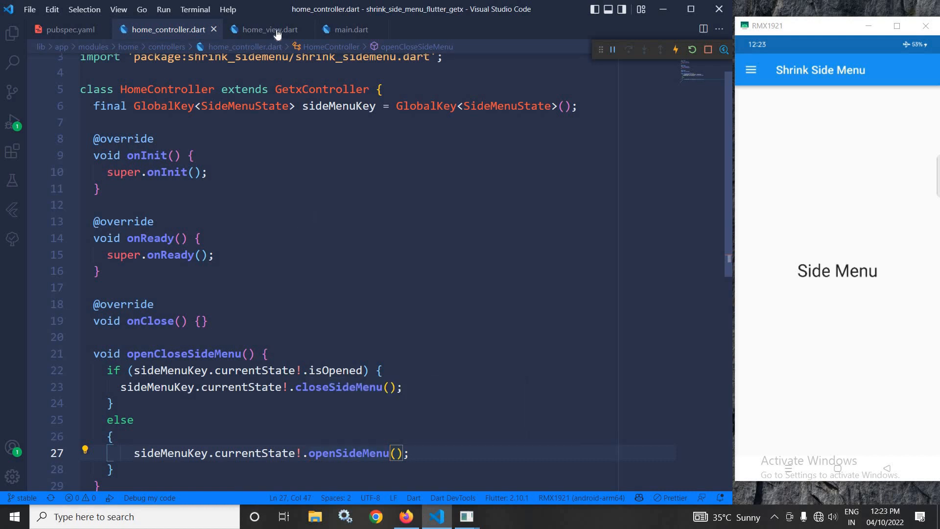
pyautogui.click(265, 30)
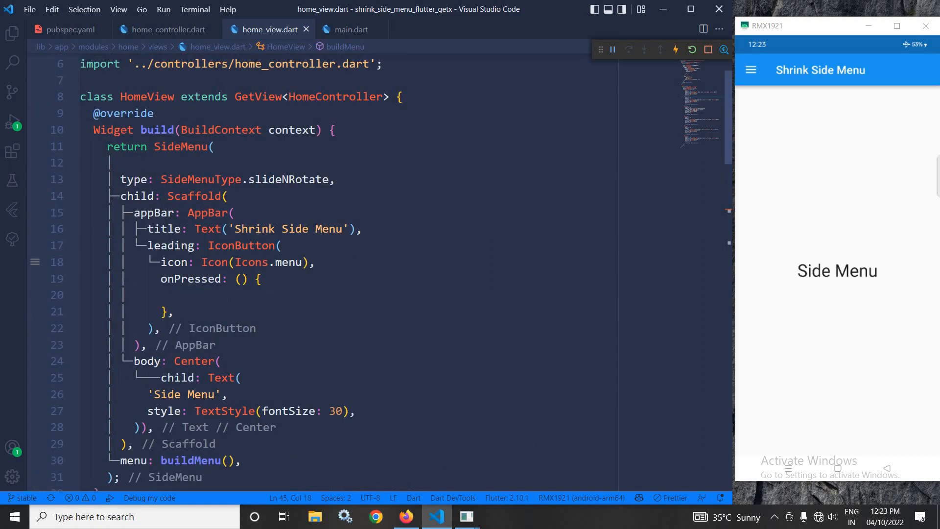
# Have onPressed call controller.openCloseSideMenu(), then open and close the app's side menu.
pyautogui.click(162, 295)
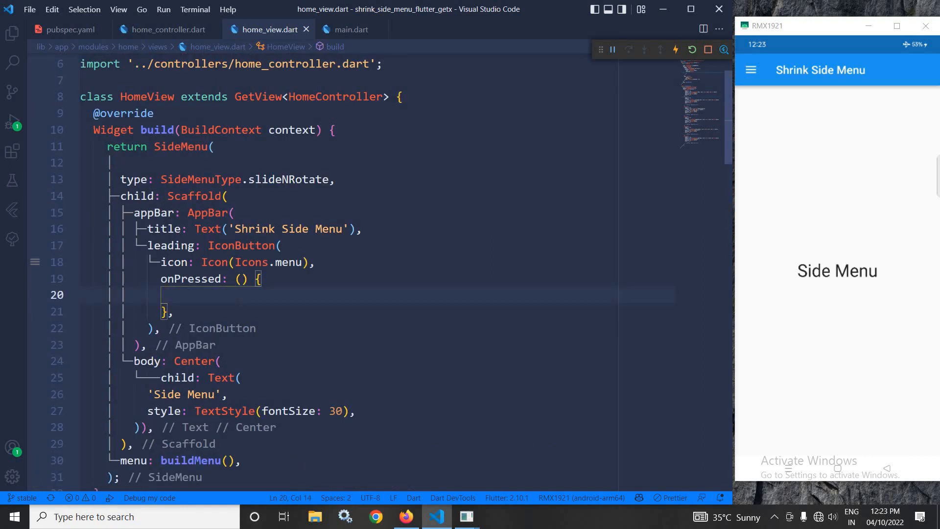
pyautogui.write('controller')
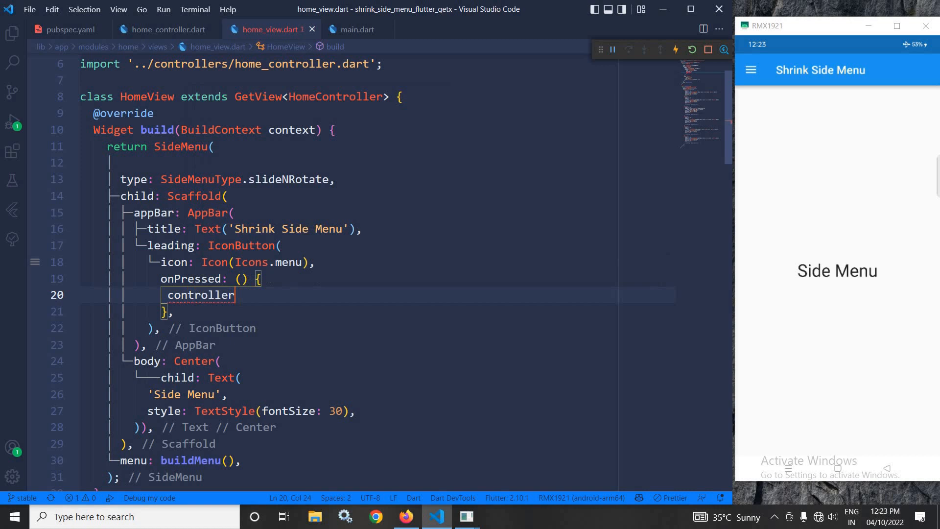
pyautogui.write('.openCloseSideMenu();')
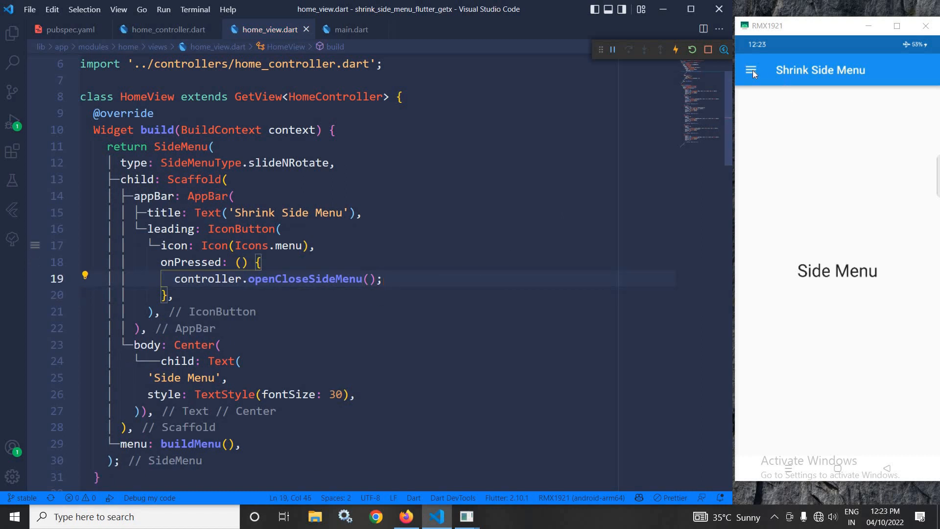
pyautogui.click(752, 70)
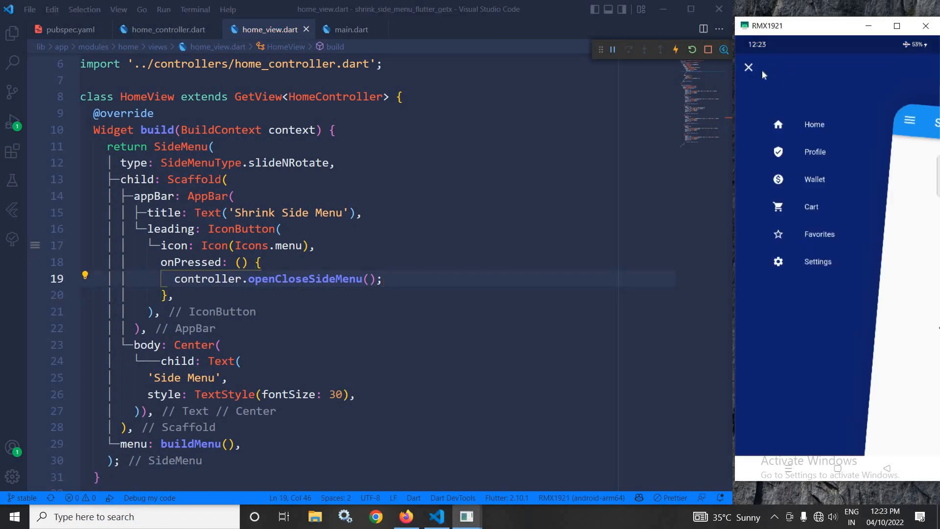
pyautogui.click(748, 67)
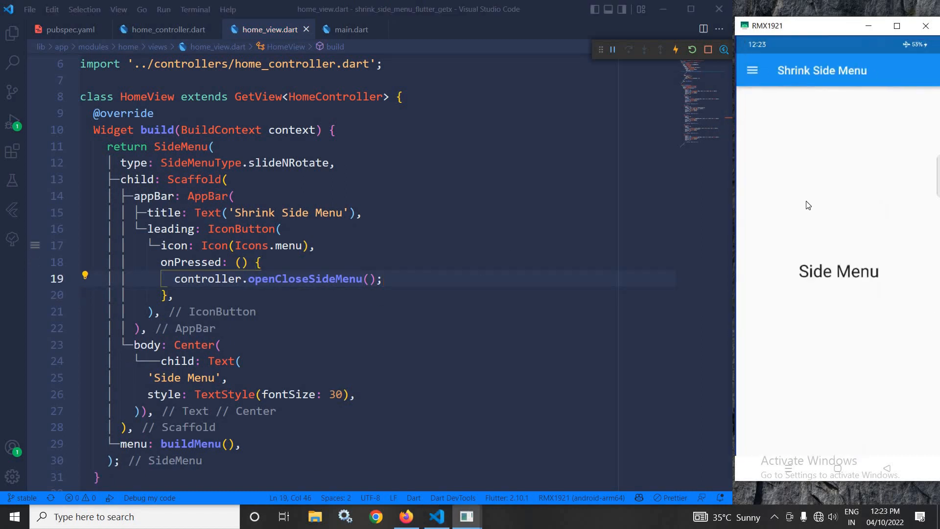